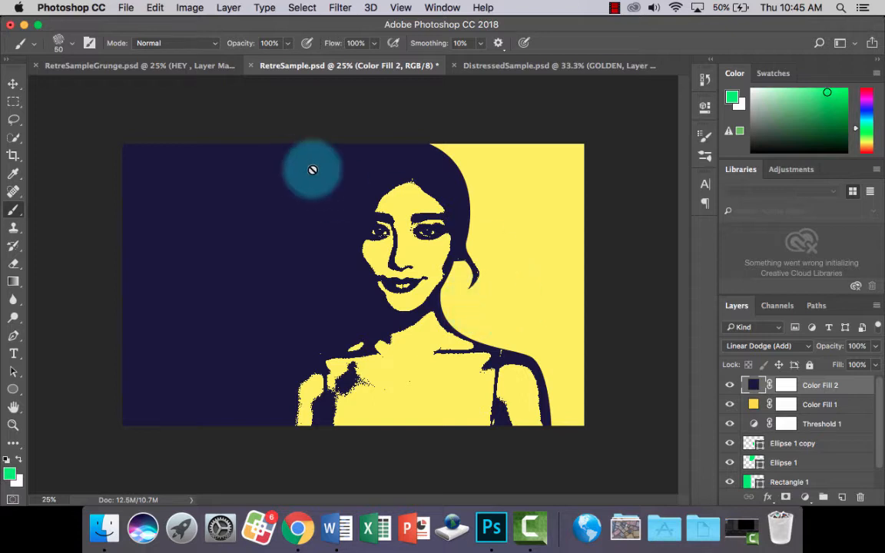
Preview the grunge sample design, then show the Pexels 'grunge texture' photo results in Chrome
click(138, 65)
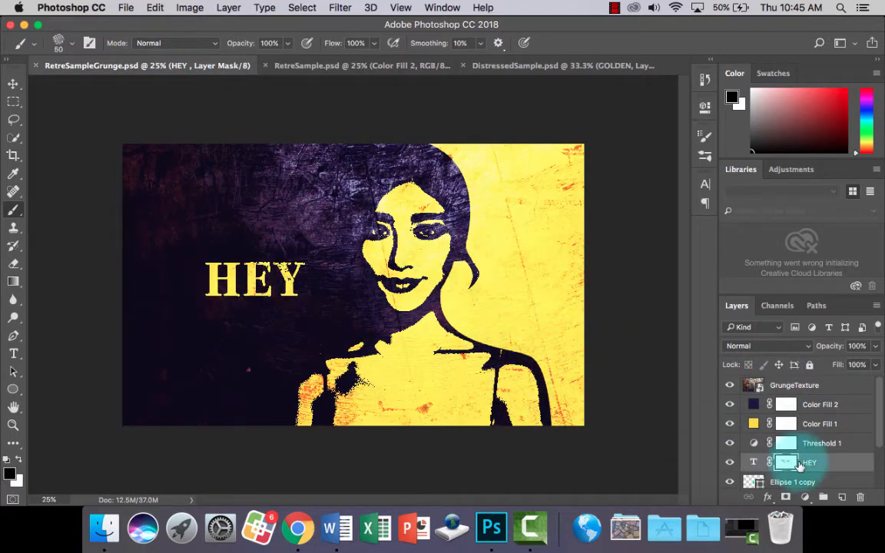
drag(430, 261, 461, 307)
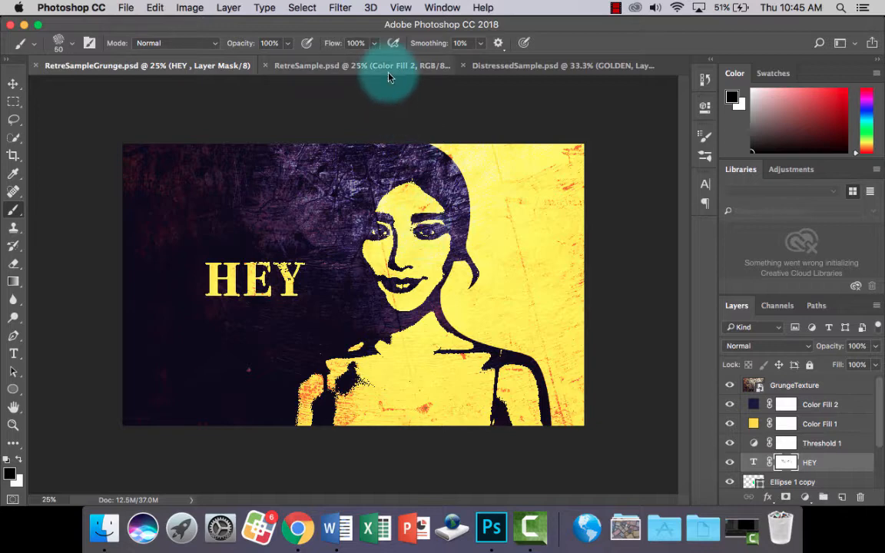
click(345, 65)
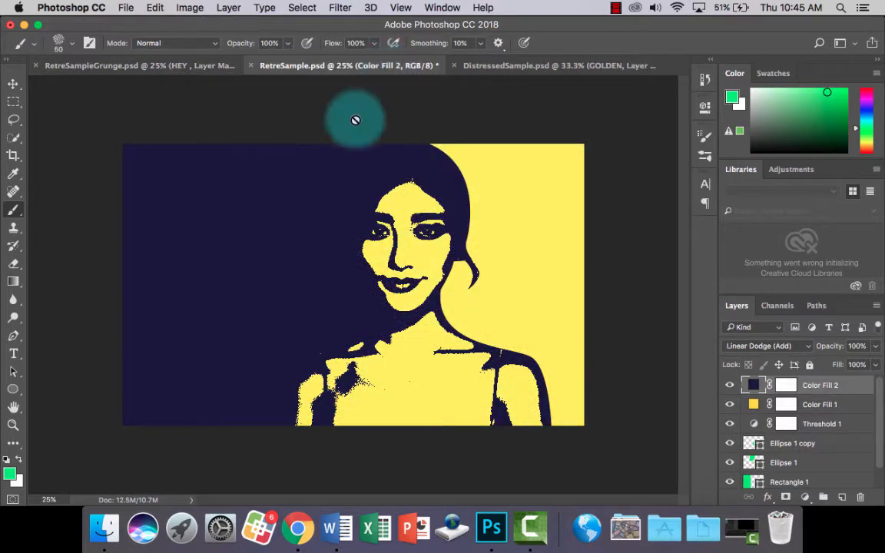
click(297, 528)
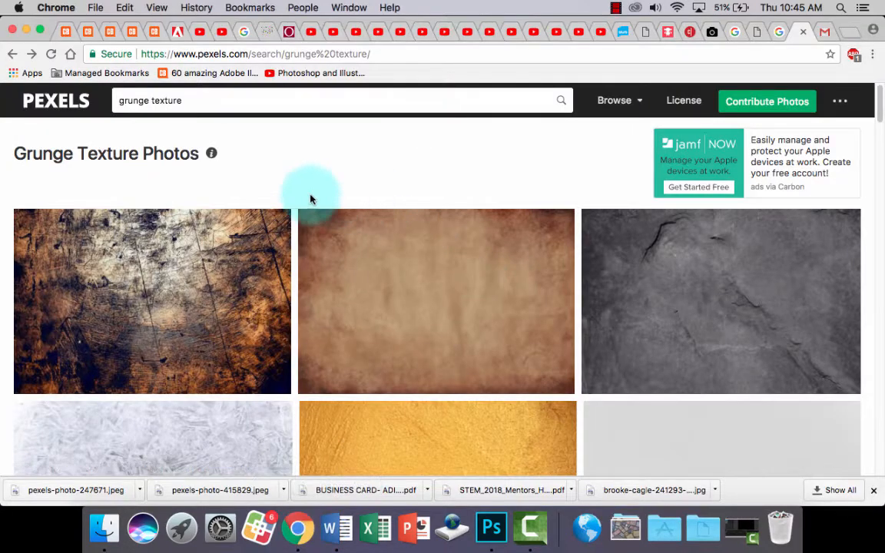
mouse_move(54, 101)
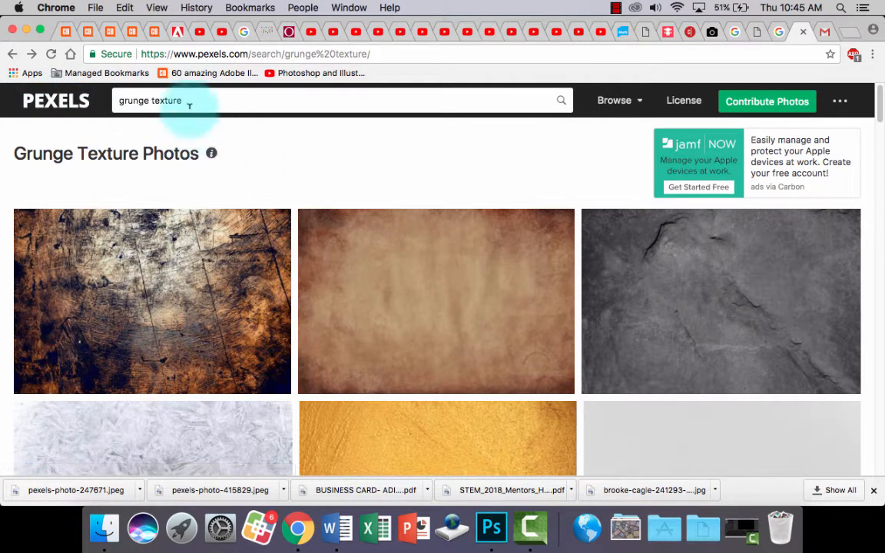
mouse_move(491, 527)
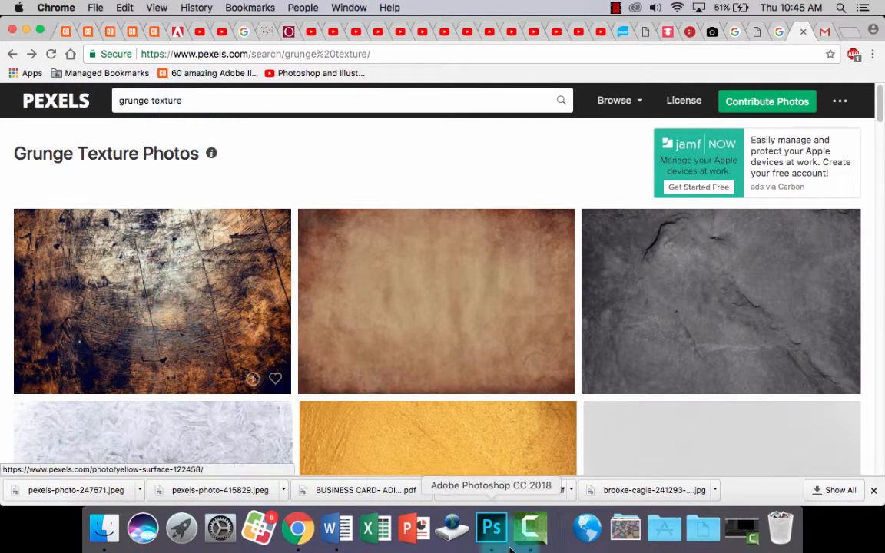
Place GrungeTexture.jpeg as an embedded layer scaled to cover the entire portrait canvas
click(491, 528)
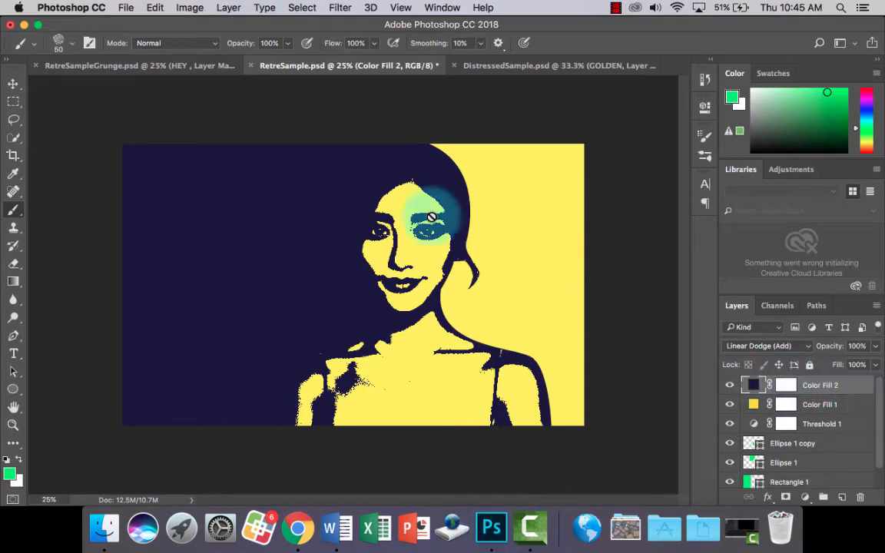
click(125, 7)
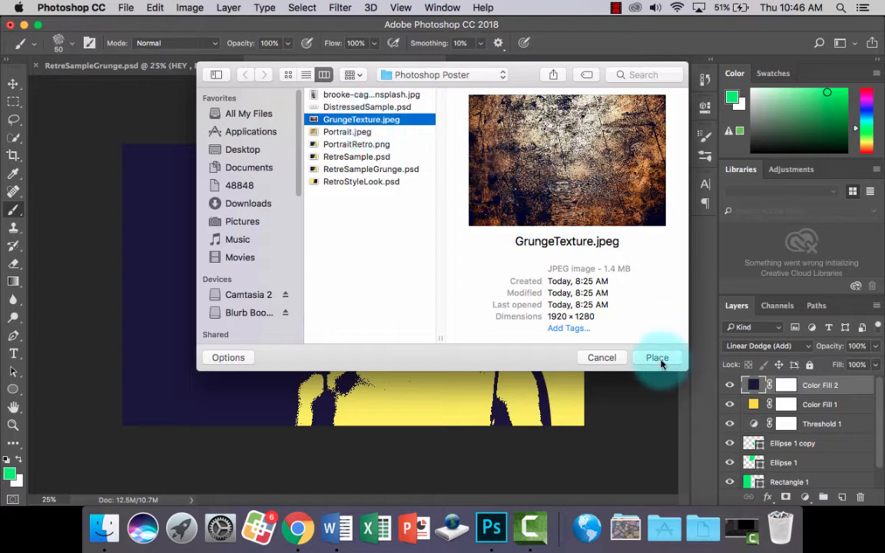
click(657, 357)
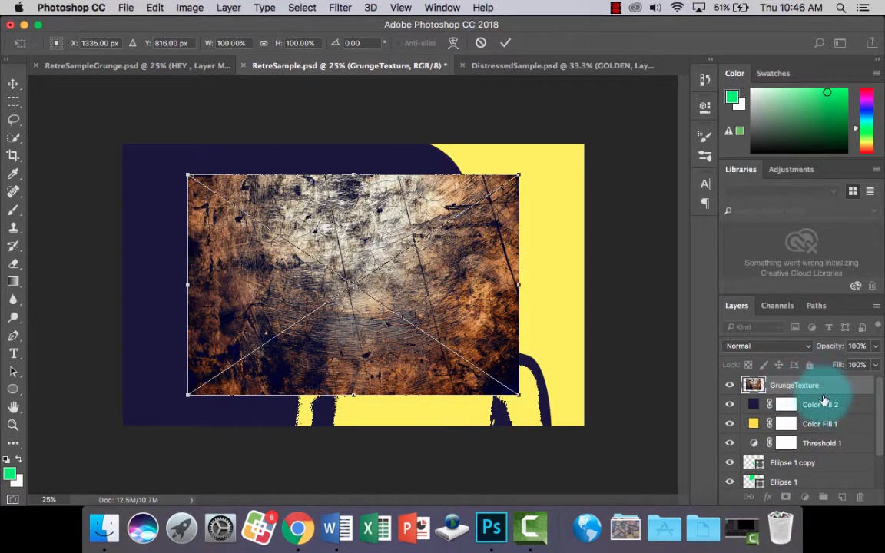
click(288, 219)
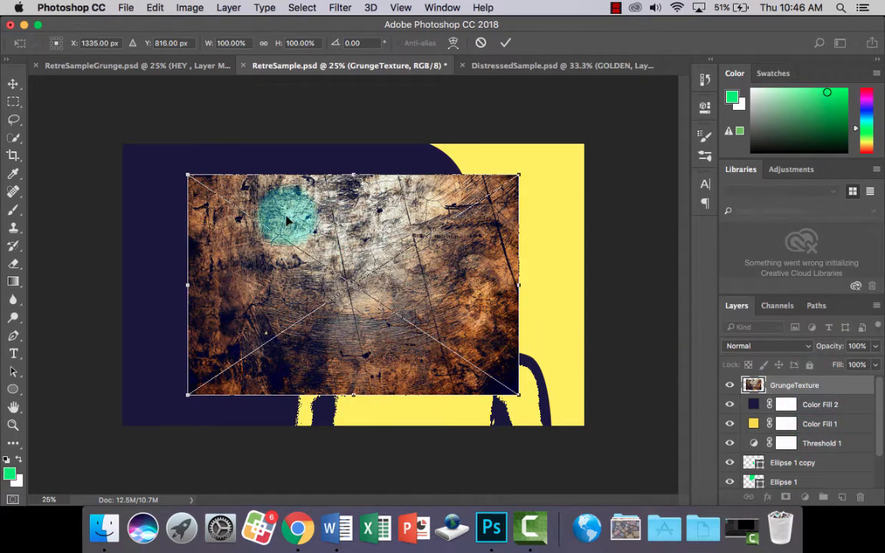
drag(518, 394, 592, 442)
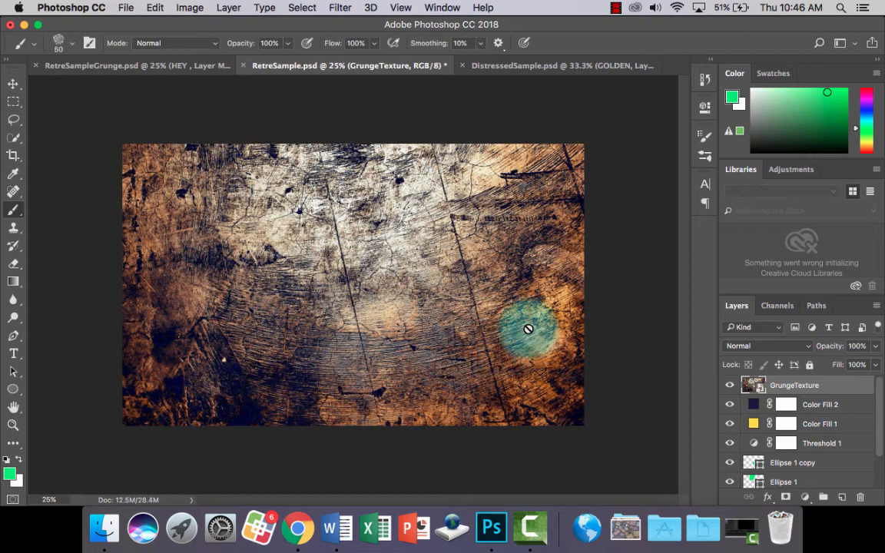
drag(528, 329, 497, 313)
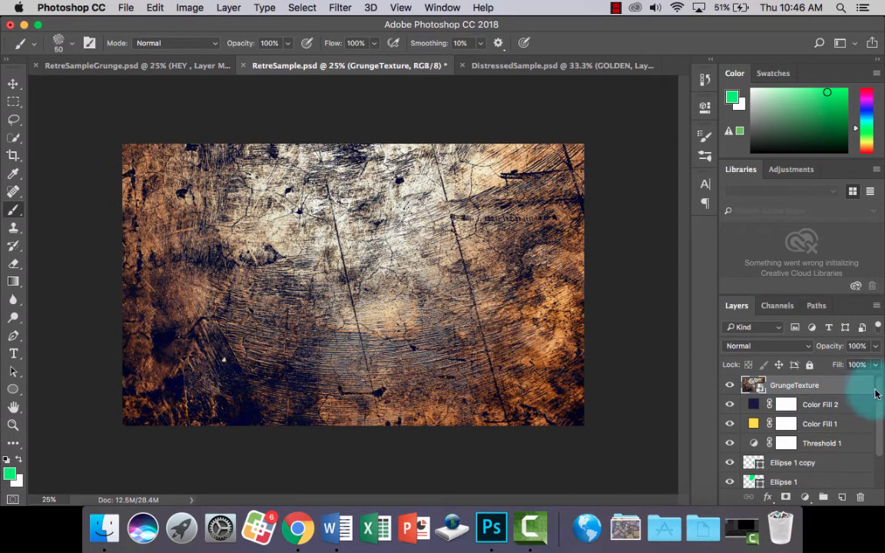
mouse_move(806, 348)
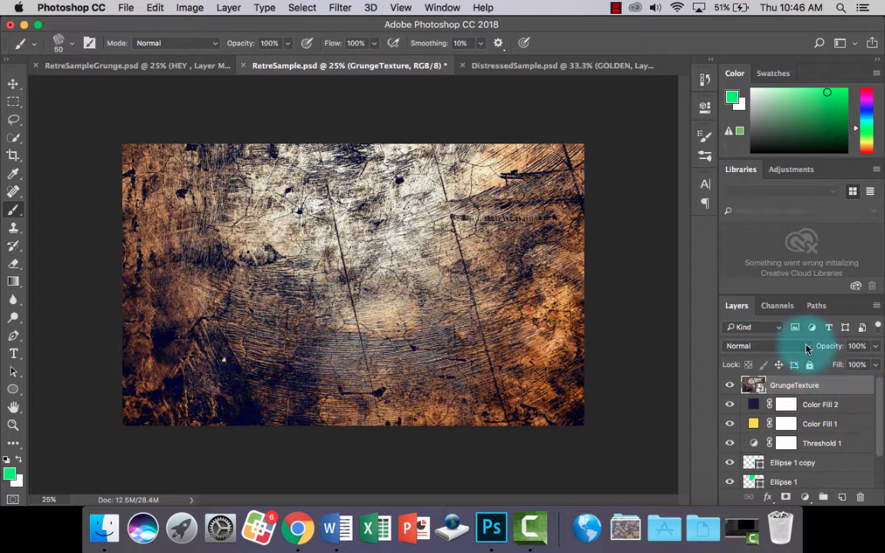
mouse_move(814, 374)
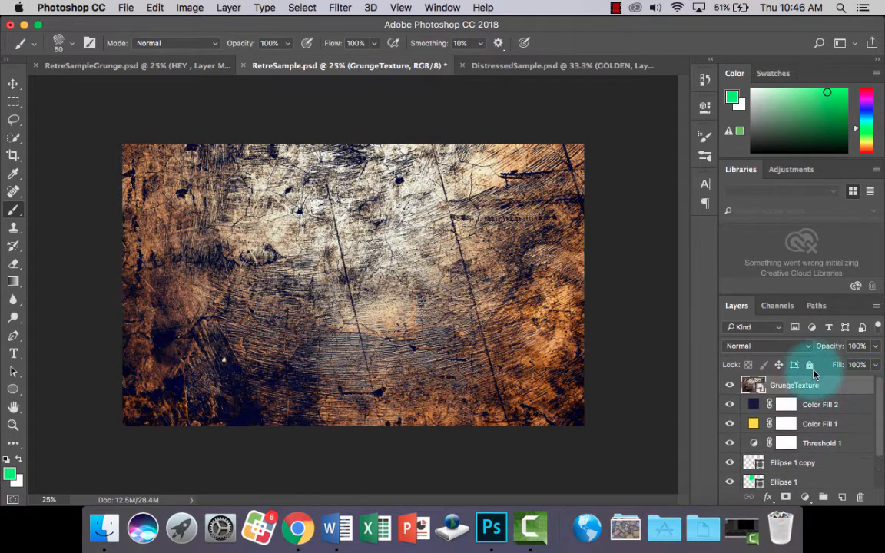
Try Darken, then set the GrungeTexture layer to Vivid Light at 47% opacity
click(767, 346)
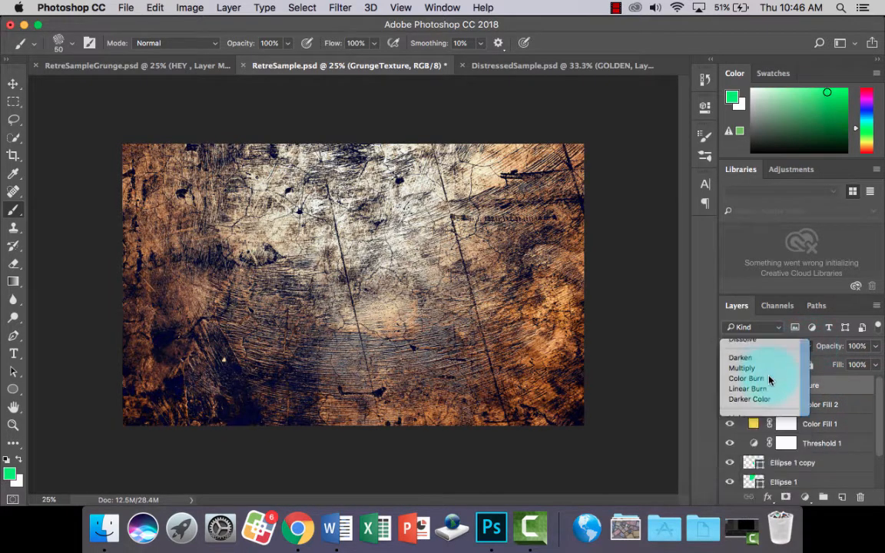
click(740, 357)
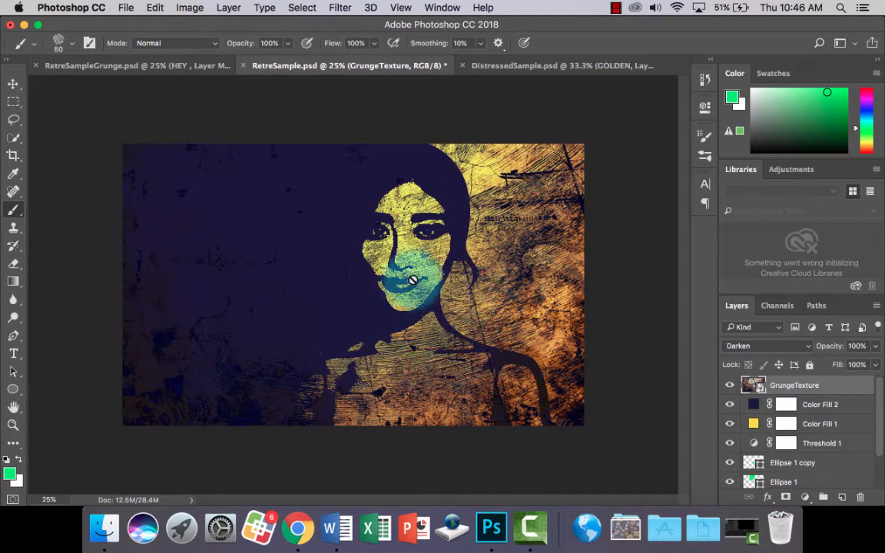
click(783, 385)
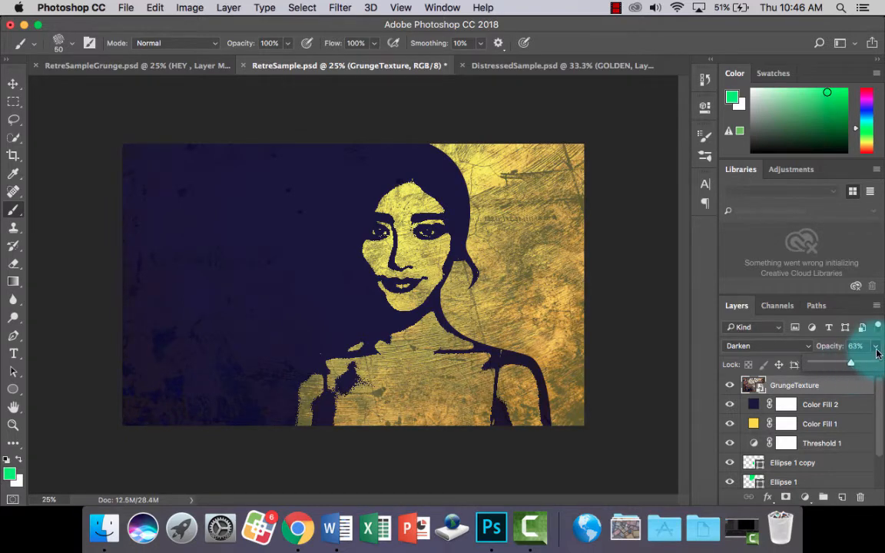
click(766, 345)
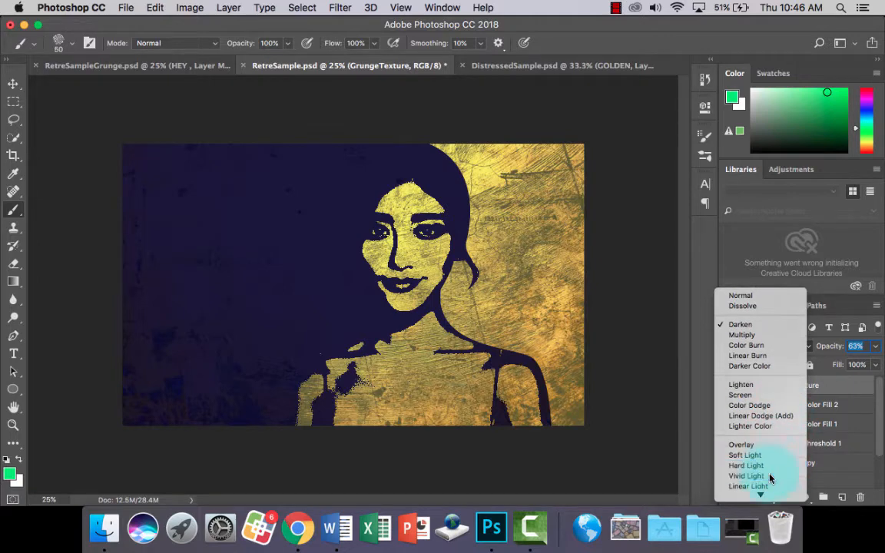
click(745, 476)
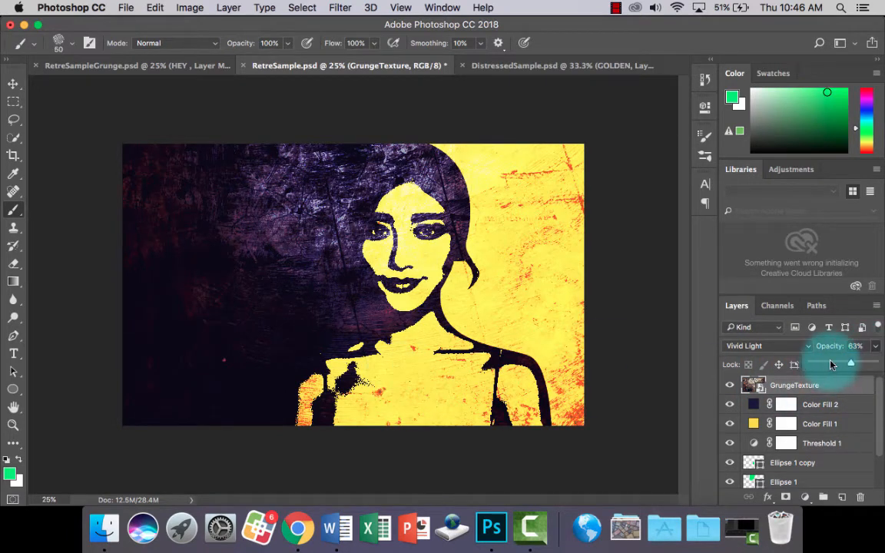
drag(850, 363, 840, 363)
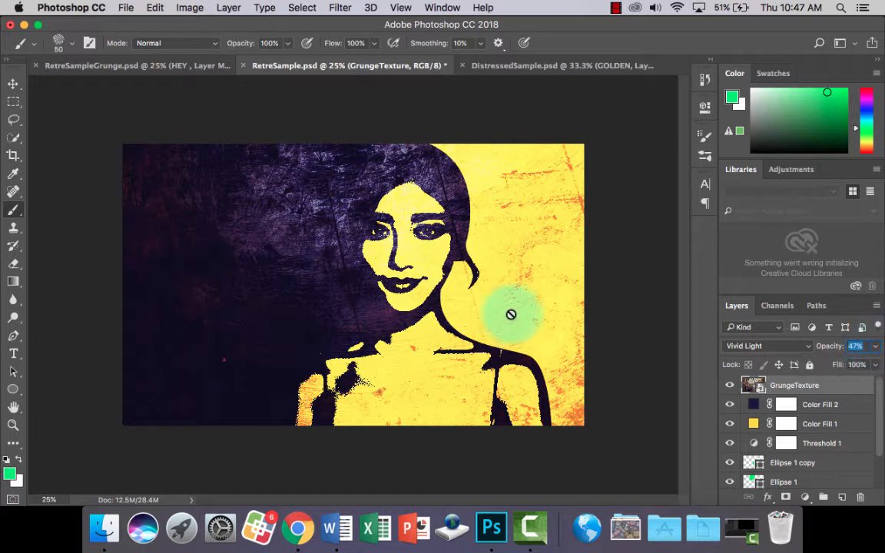
Drag the HEY text layer from RetreSampleGrunge into RetreSample, positioned on the dark left side
click(13, 83)
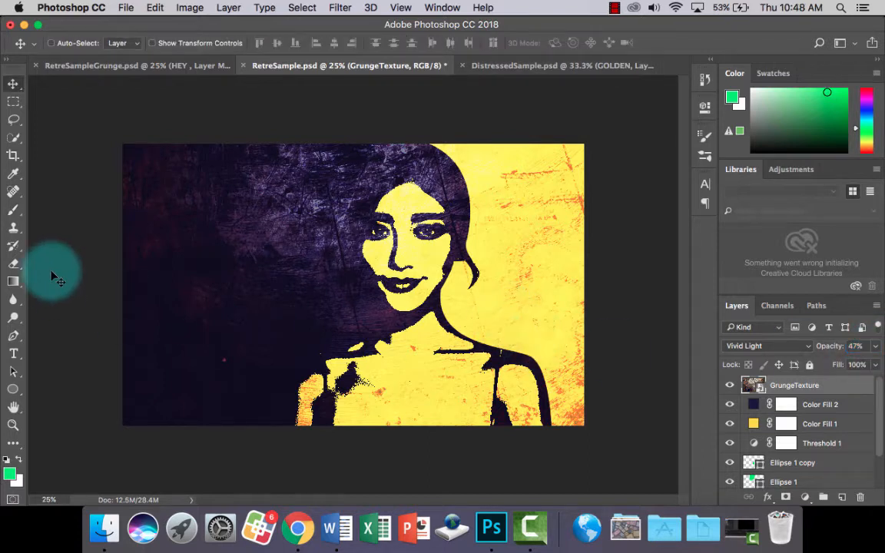
click(13, 353)
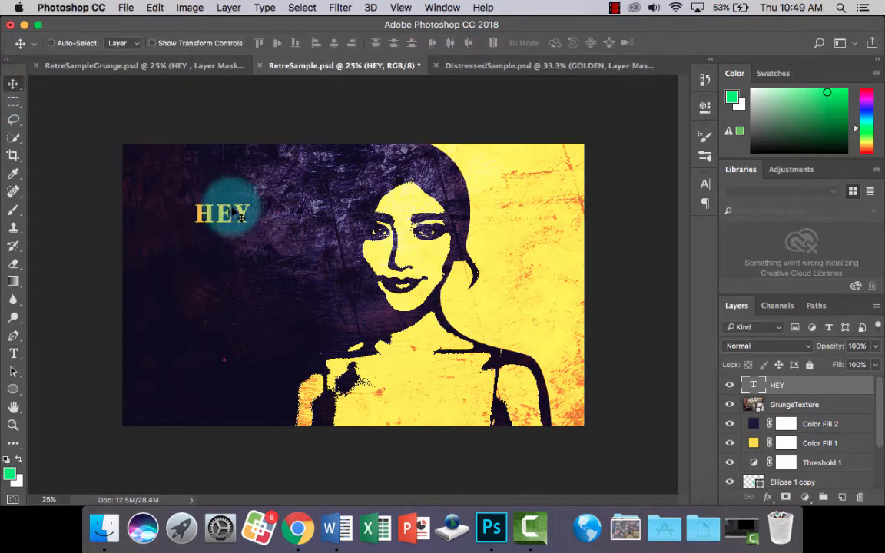
drag(223, 213, 250, 247)
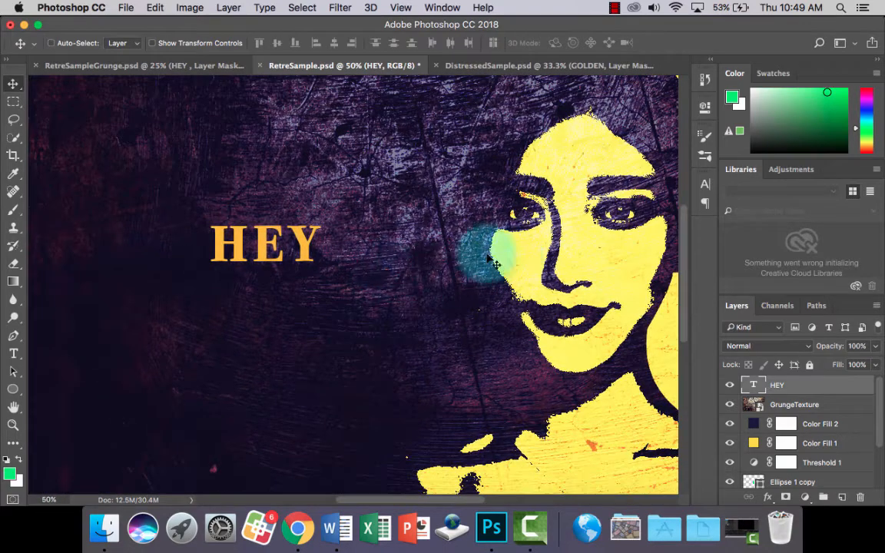
click(704, 185)
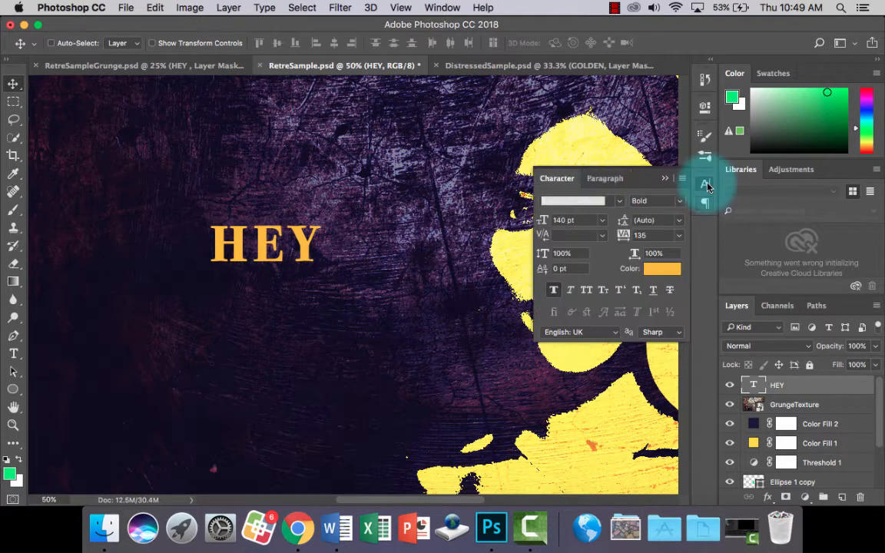
Set HEY to Bodoni 72 Oldstyle Bold, 235 pt, tracking 75, and collapse the Character panel
click(443, 8)
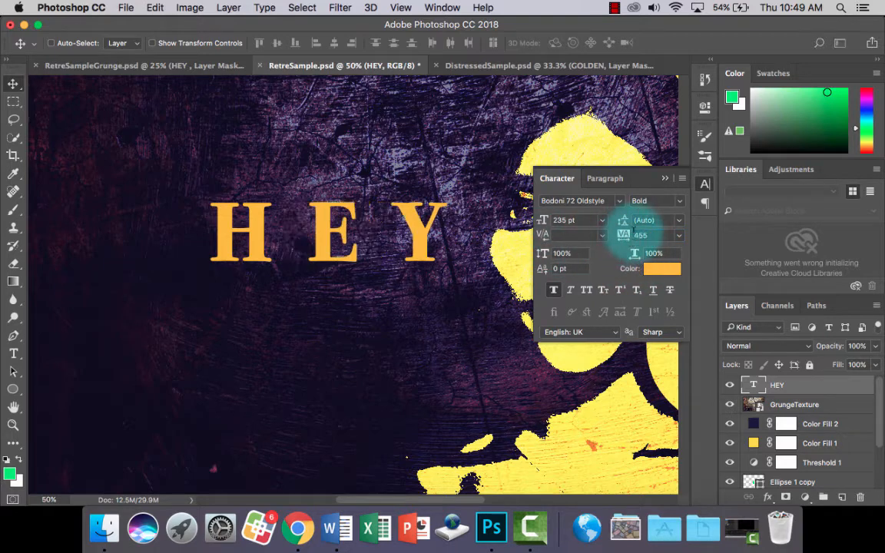
click(639, 235)
text(75)
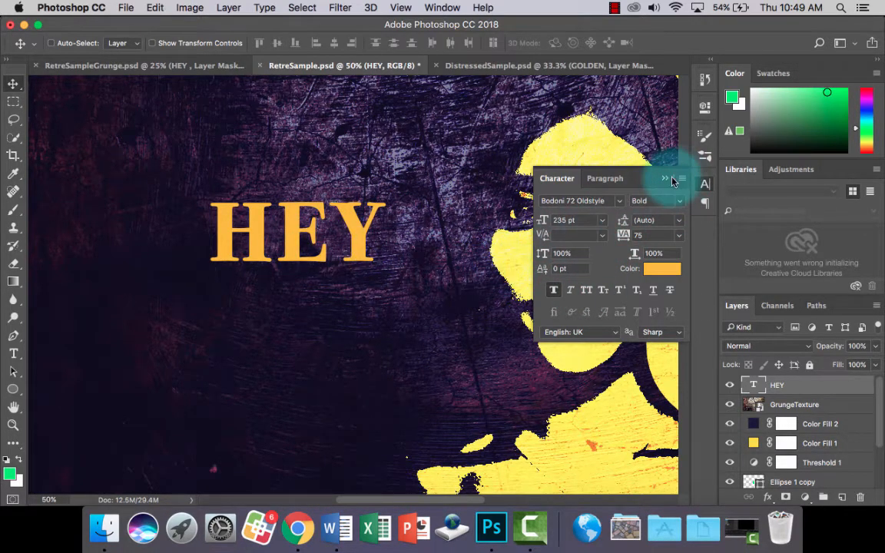
click(665, 178)
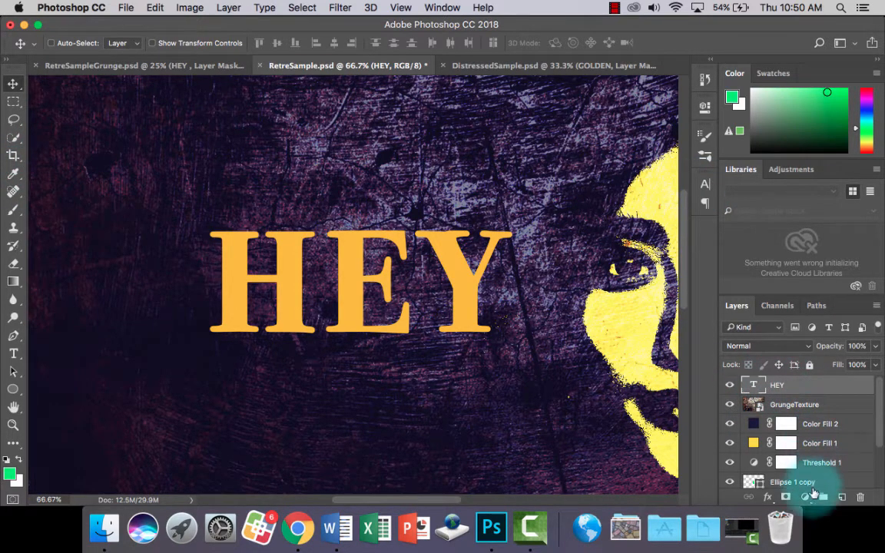
Add a layer mask to HEY and select Kyle's Ultimate Pastel Palooza dry-media brush at 150 px
click(786, 384)
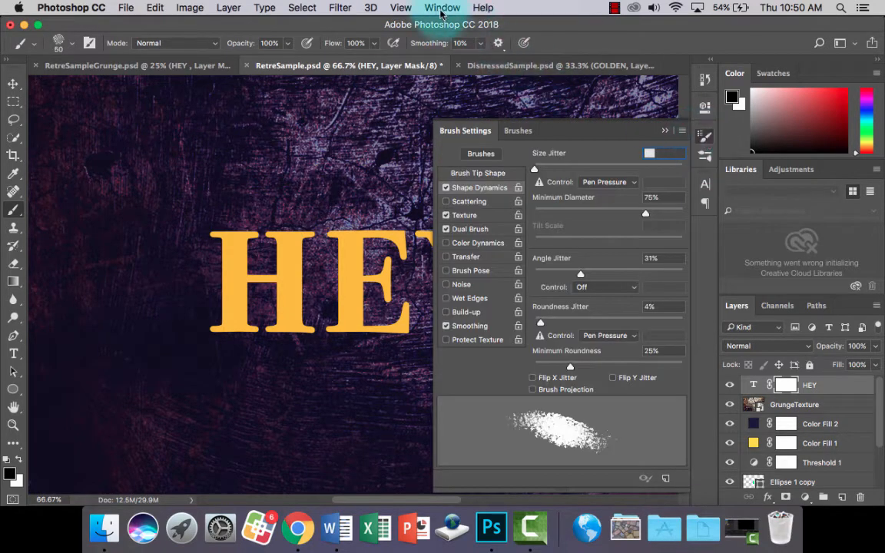
click(442, 8)
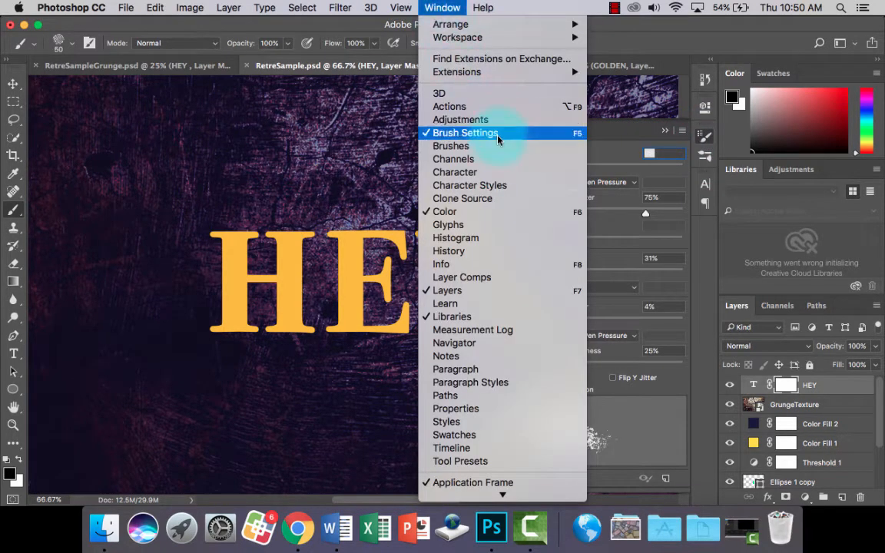
click(450, 145)
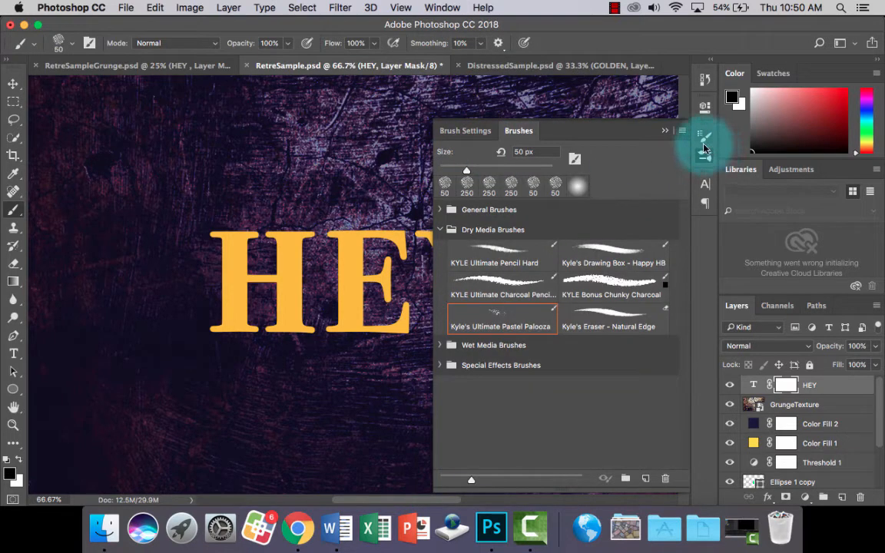
click(451, 229)
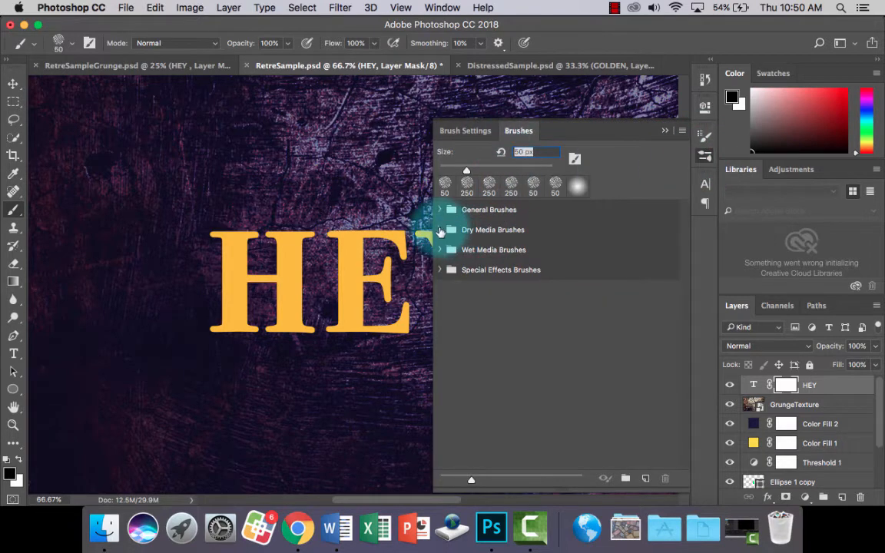
click(440, 229)
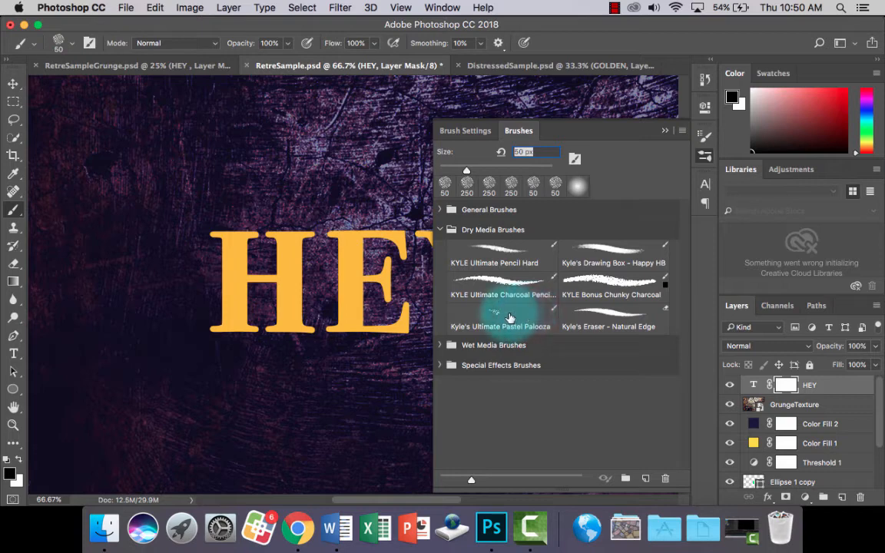
click(501, 318)
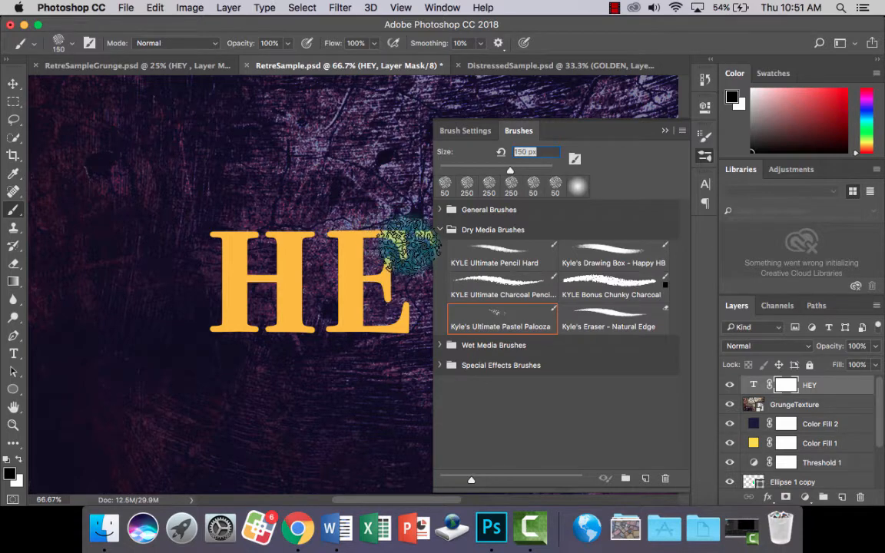
Set the pastel brush's Shape Dynamics angle jitter to 38% and collapse Brush Settings
click(464, 129)
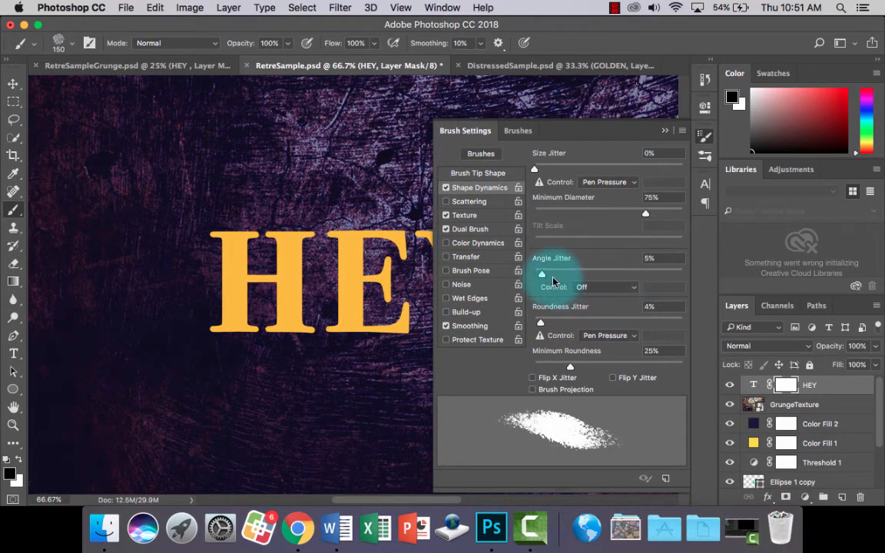
drag(542, 275, 588, 274)
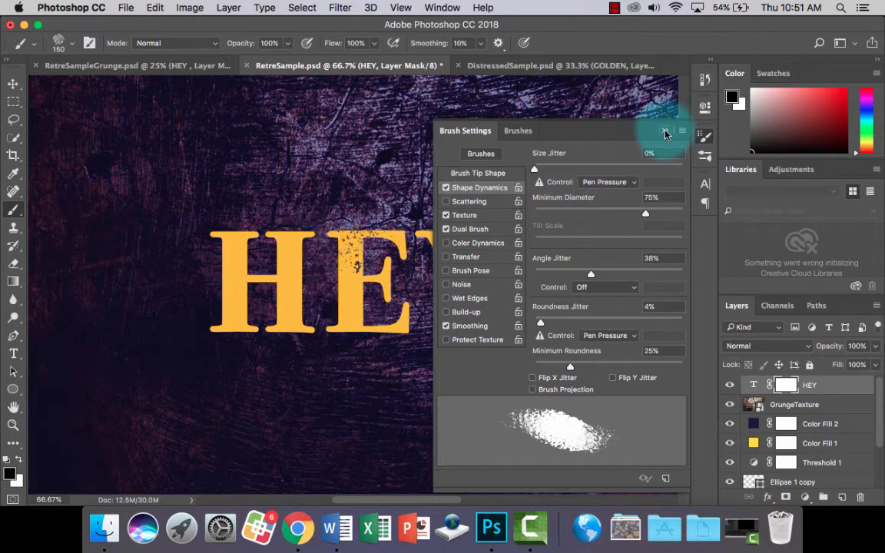
click(665, 131)
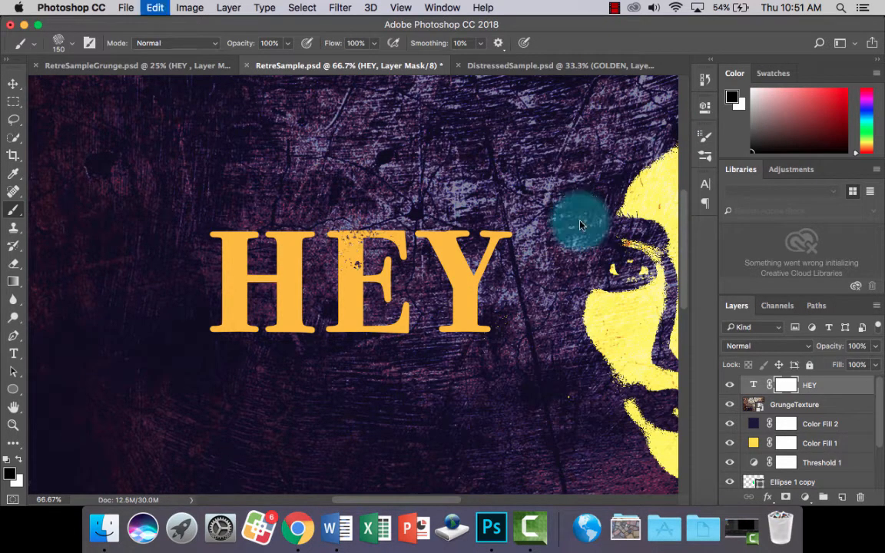
At 100% zoom, paint black worn speckles into the HEY mask across H, E and Y
drag(580, 222, 469, 246)
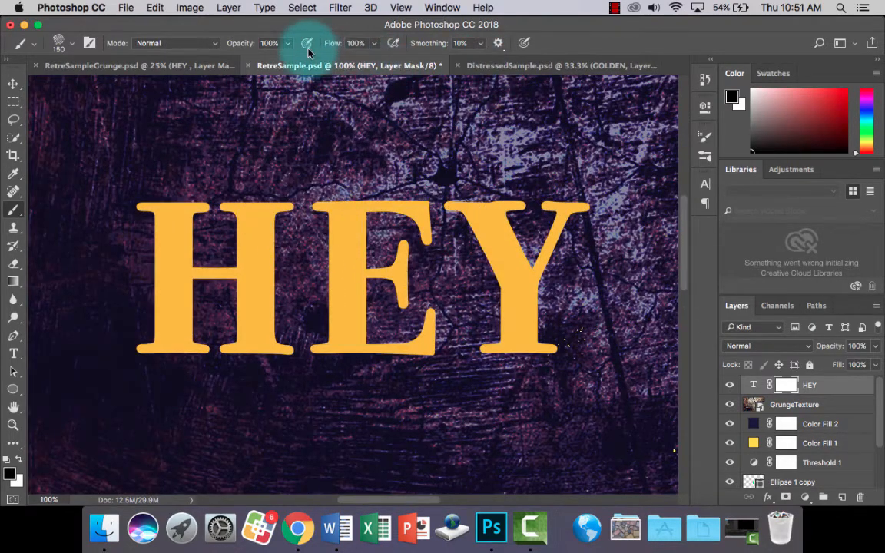
click(142, 223)
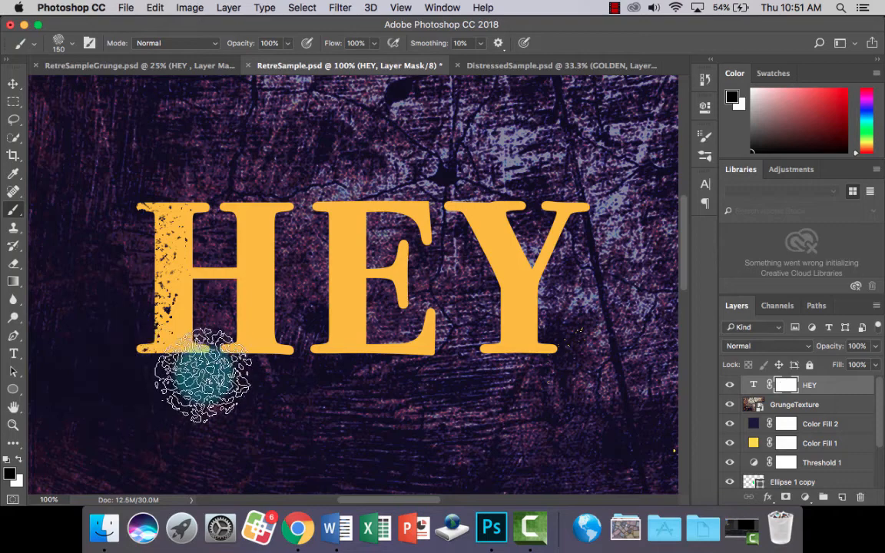
drag(203, 373, 165, 196)
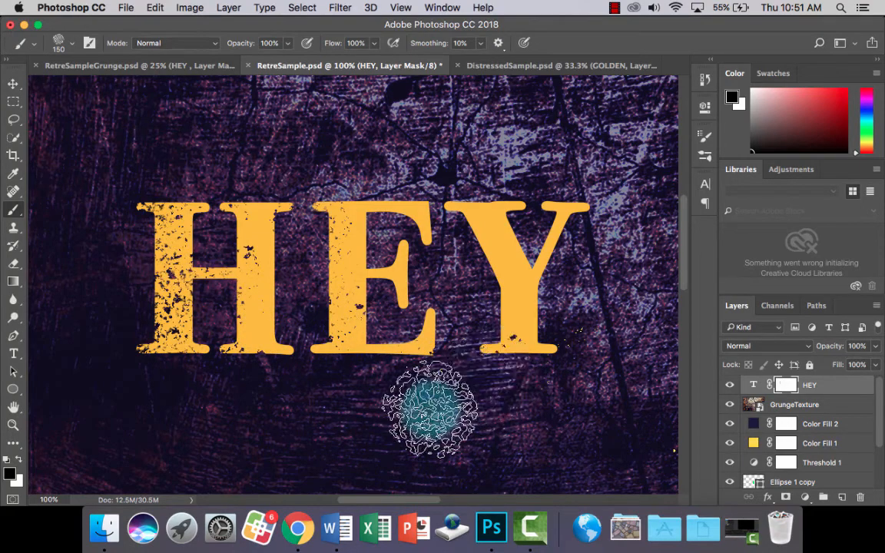
drag(431, 408, 173, 300)
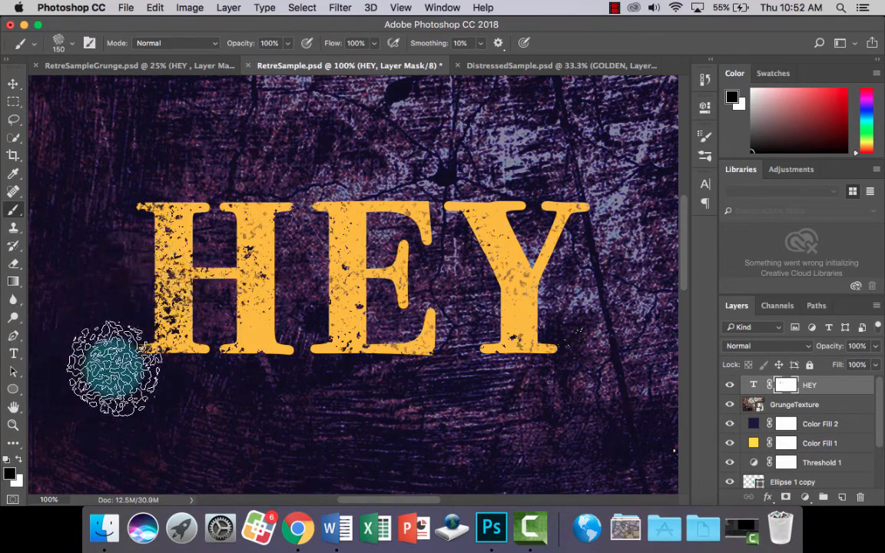
drag(116, 369, 215, 330)
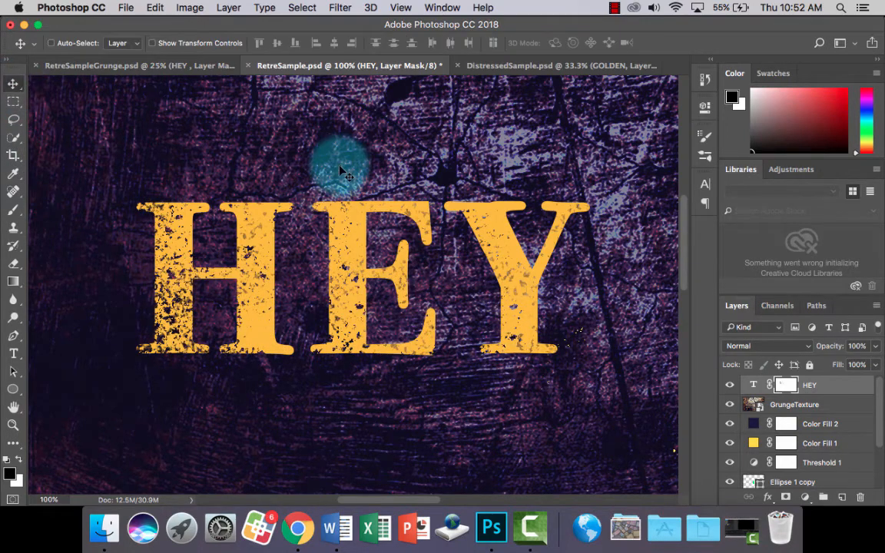
Drag HEY below Threshold 1, reposition it on the left, and hide panels to preview
click(401, 7)
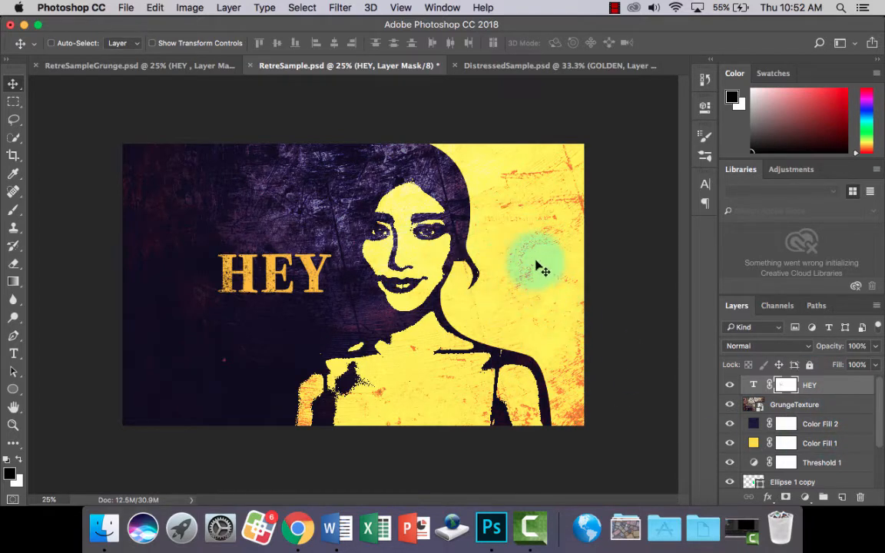
scroll(down, 3)
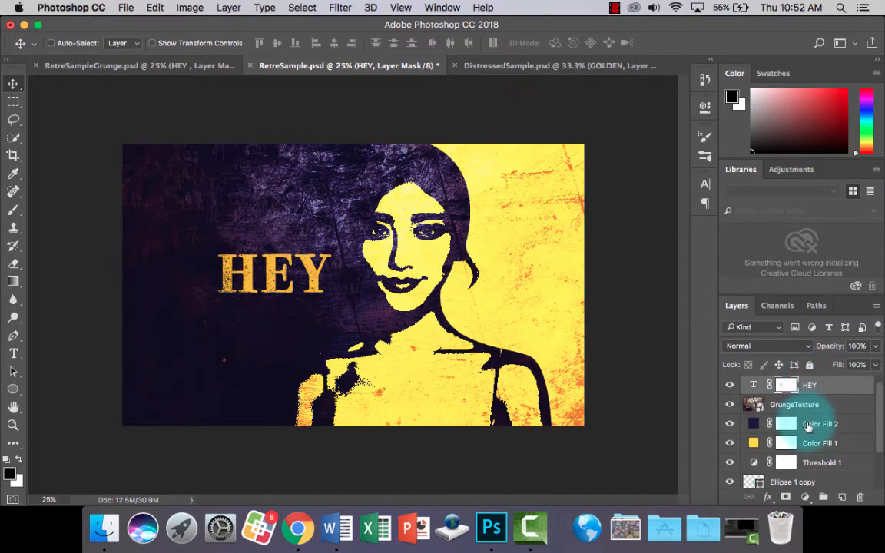
click(809, 384)
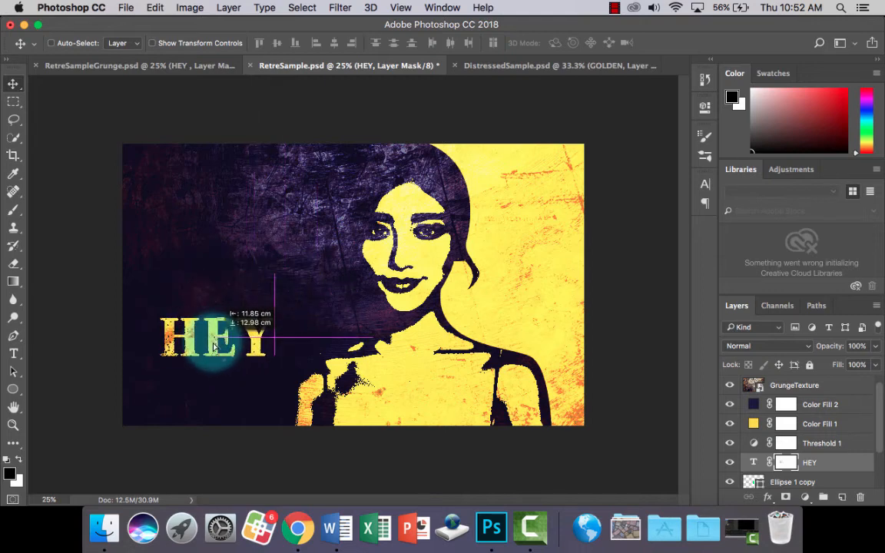
drag(215, 338, 239, 284)
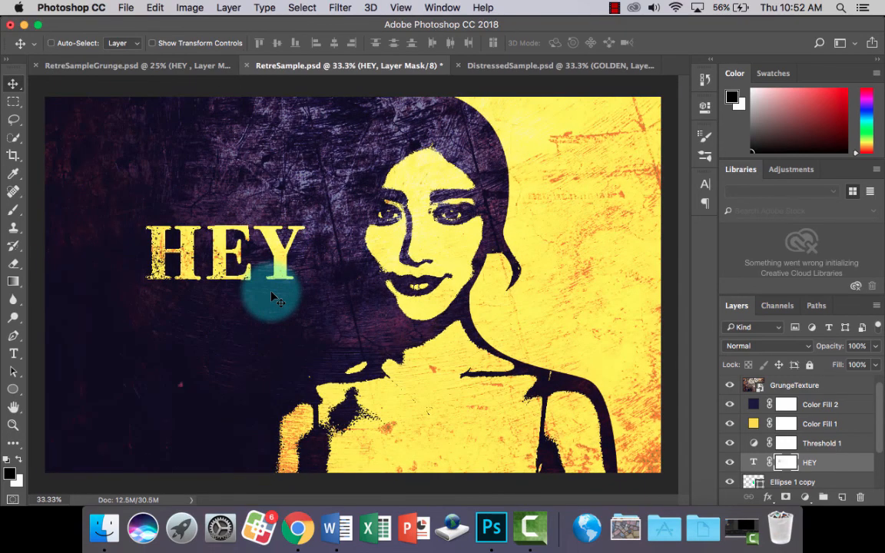
key(tab)
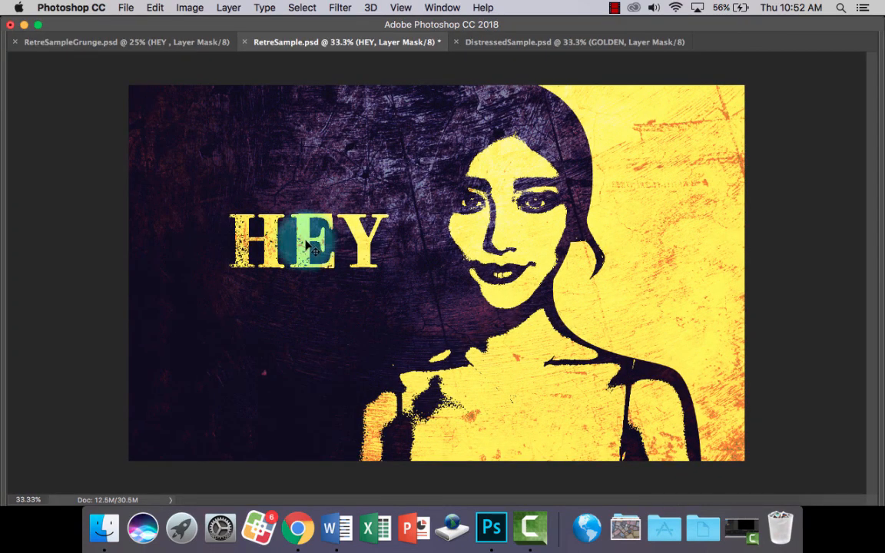